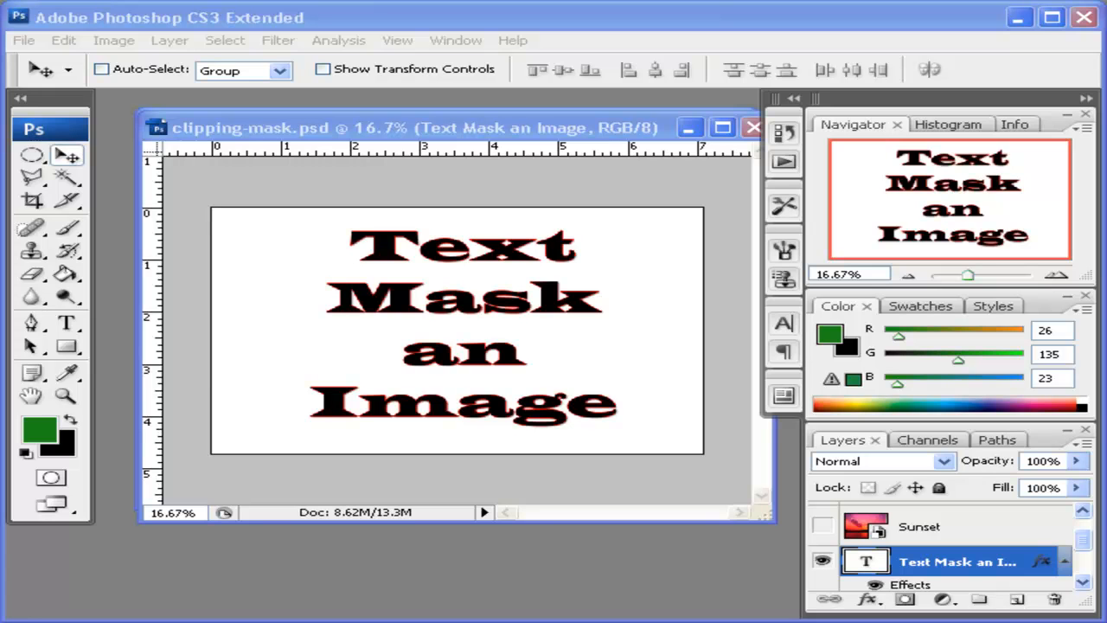
pyautogui.moveTo(531, 337)
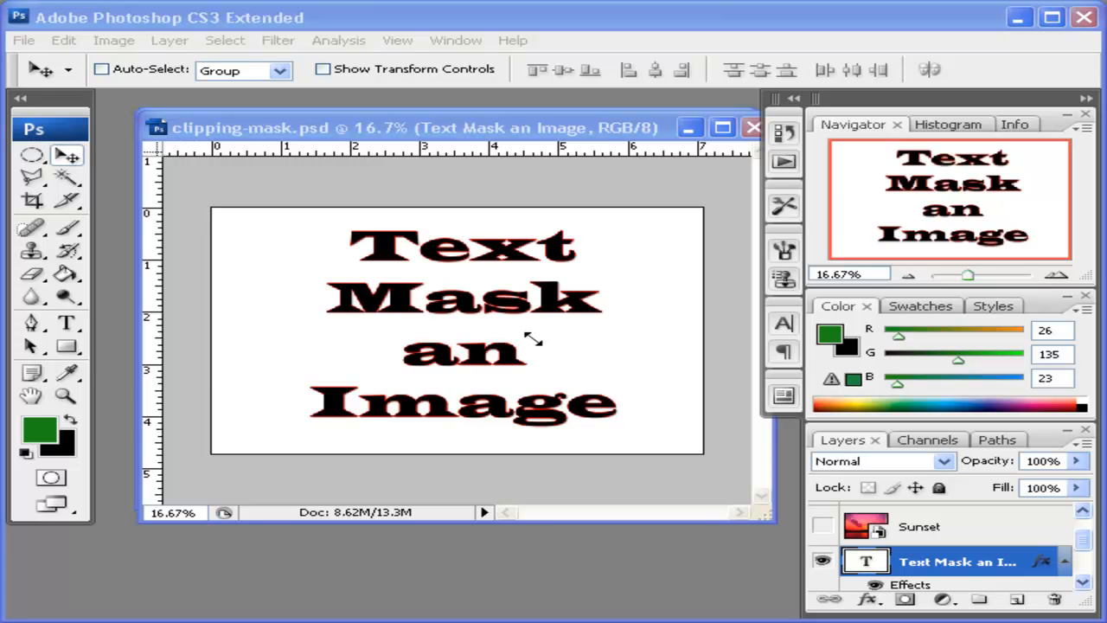
pyautogui.moveTo(601, 401)
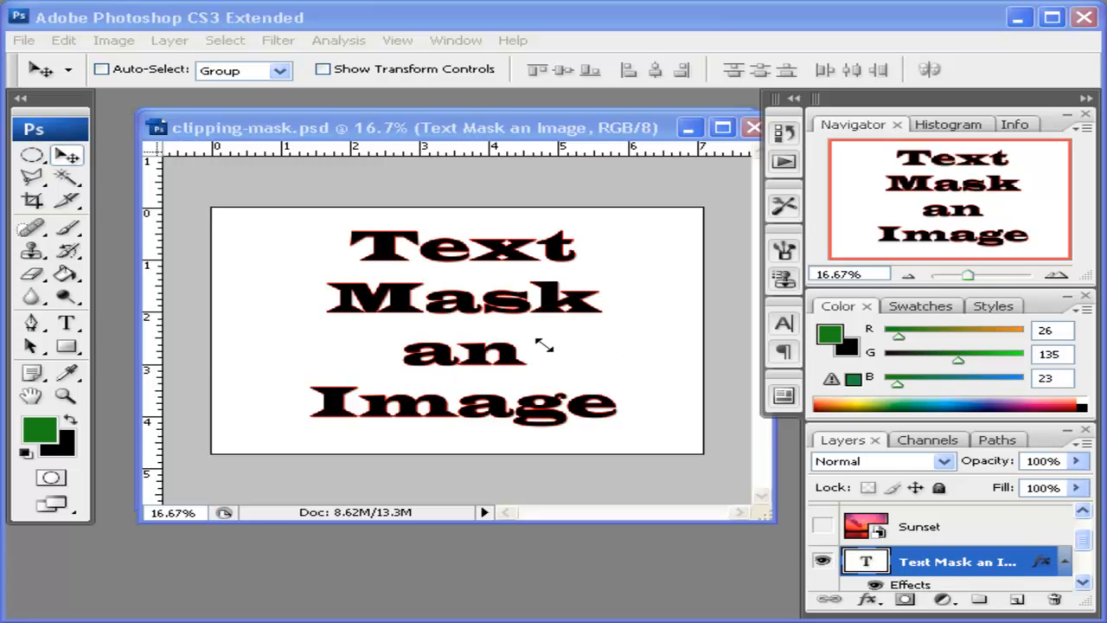
pyautogui.moveTo(1094, 567)
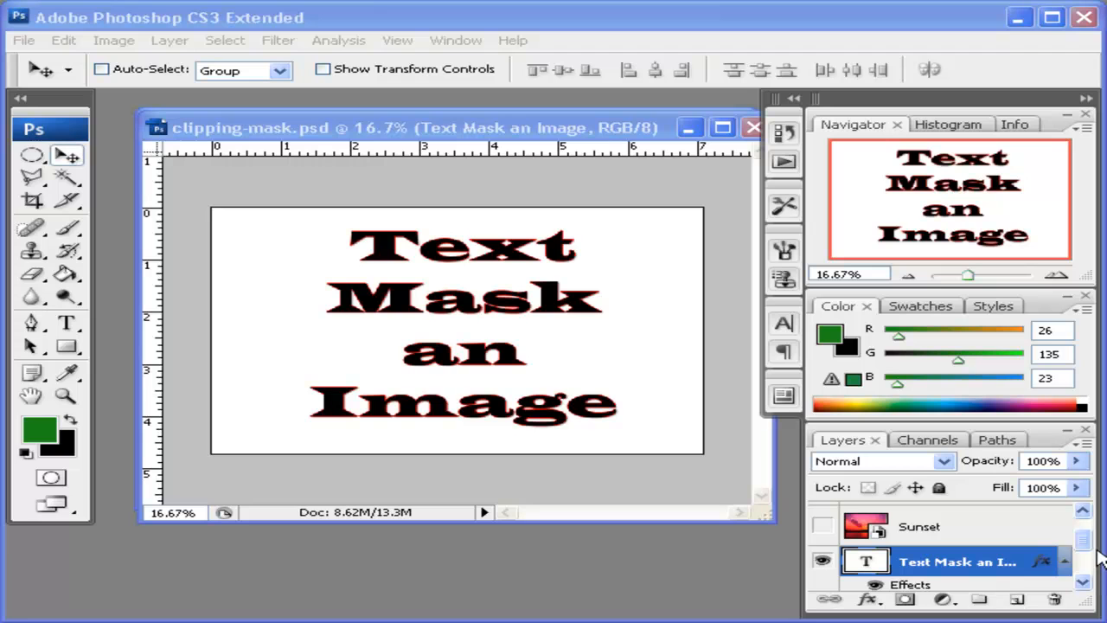
pyautogui.moveTo(536, 276)
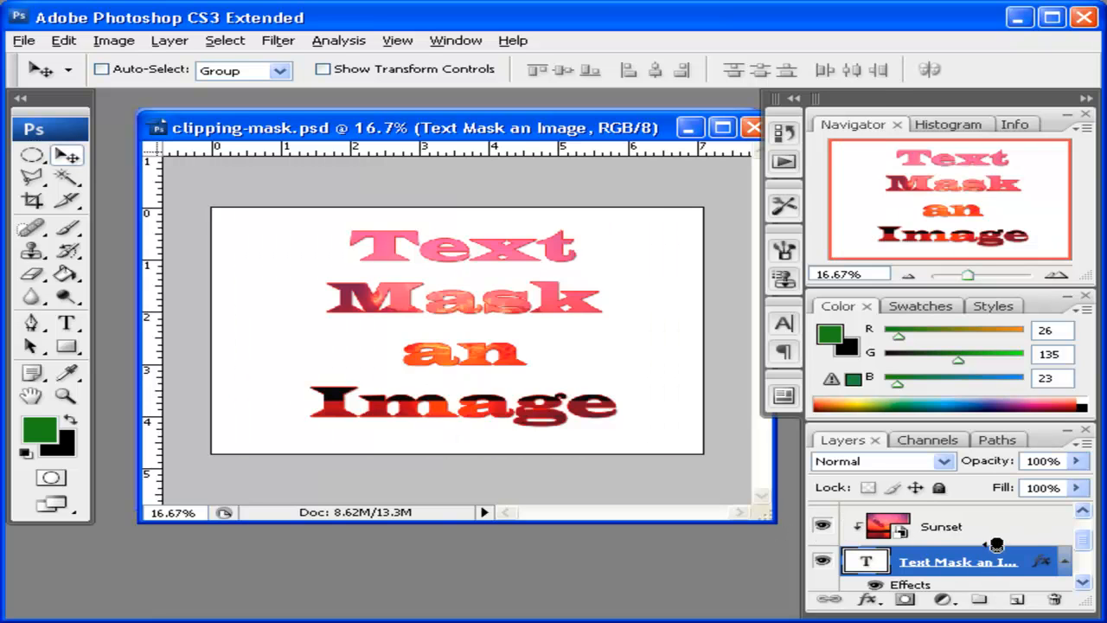
pyautogui.moveTo(388, 260)
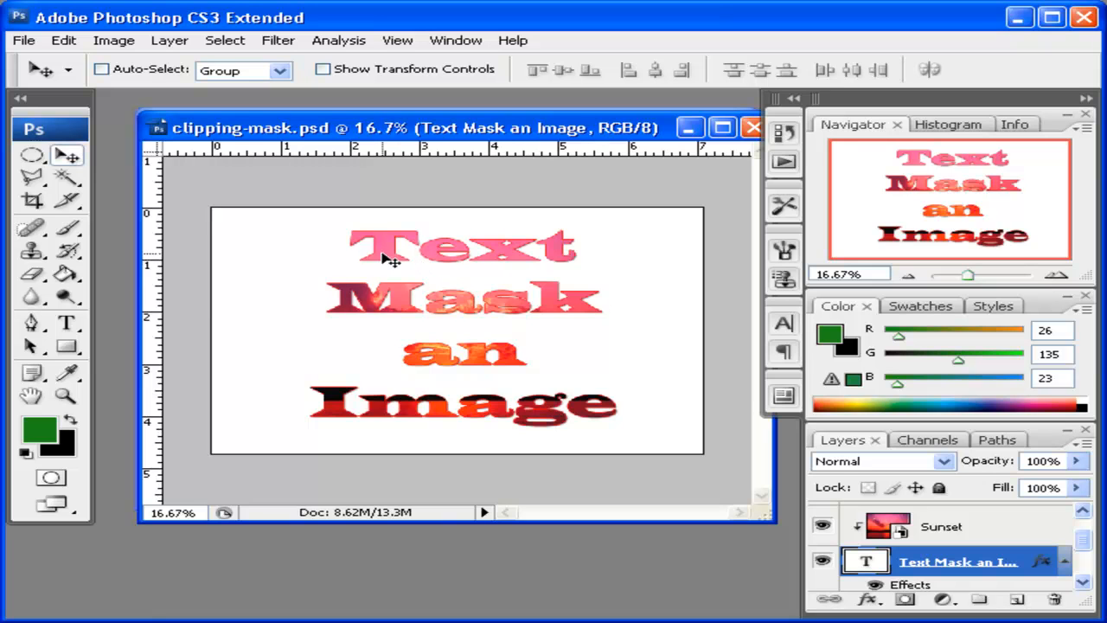
pyautogui.moveTo(491, 411)
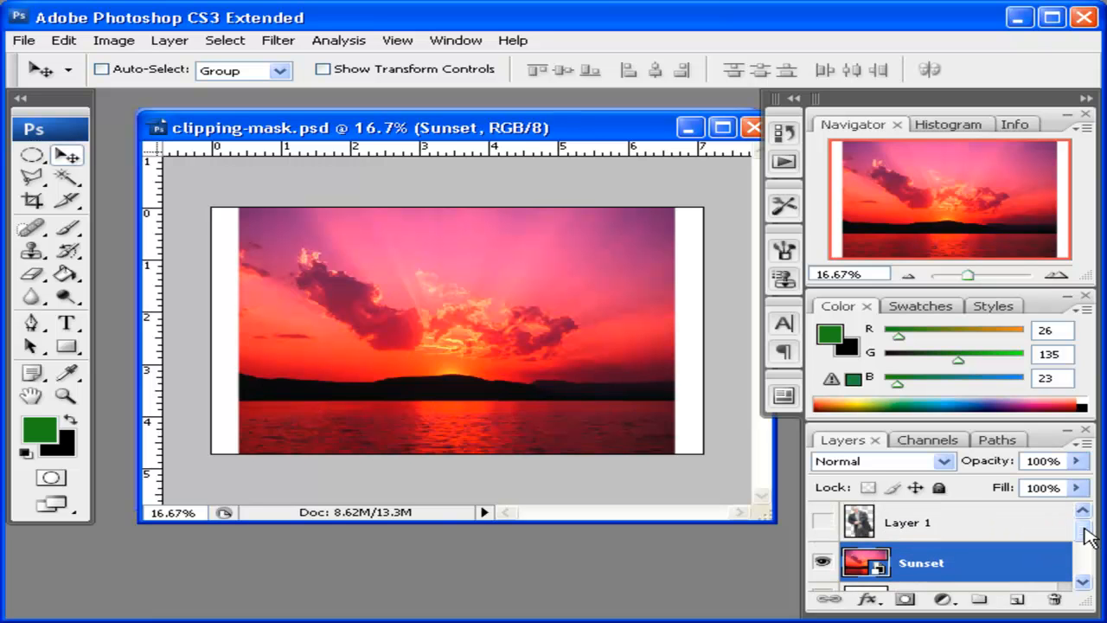
# Show Layer 1 and clip the Sunset photo to it, filling the figure's silhouette.
pyautogui.click(818, 521)
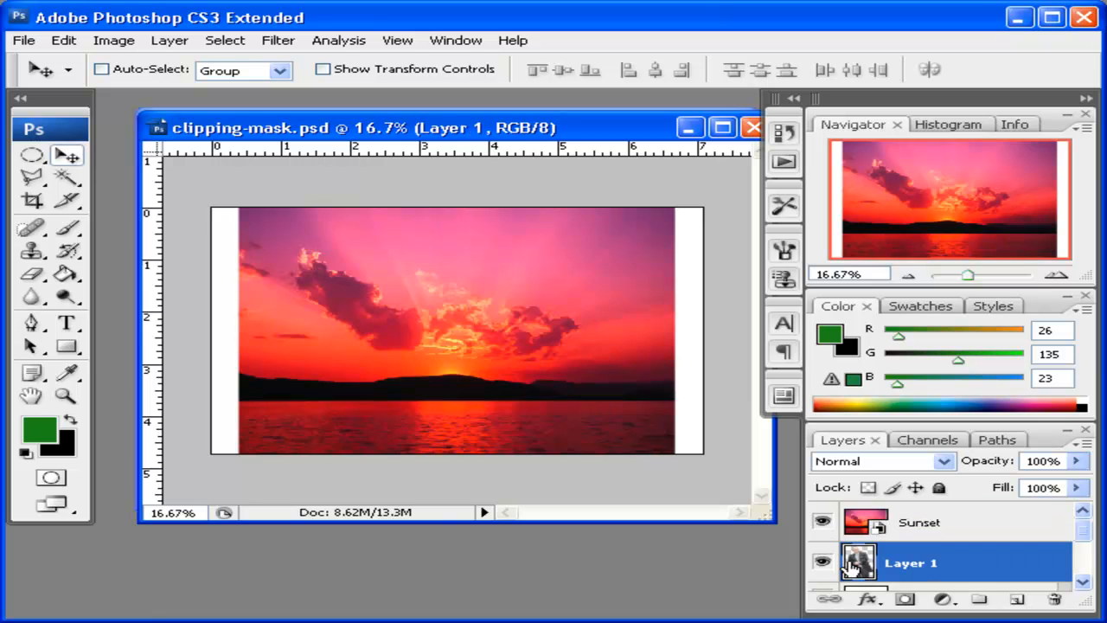
pyautogui.click(820, 522)
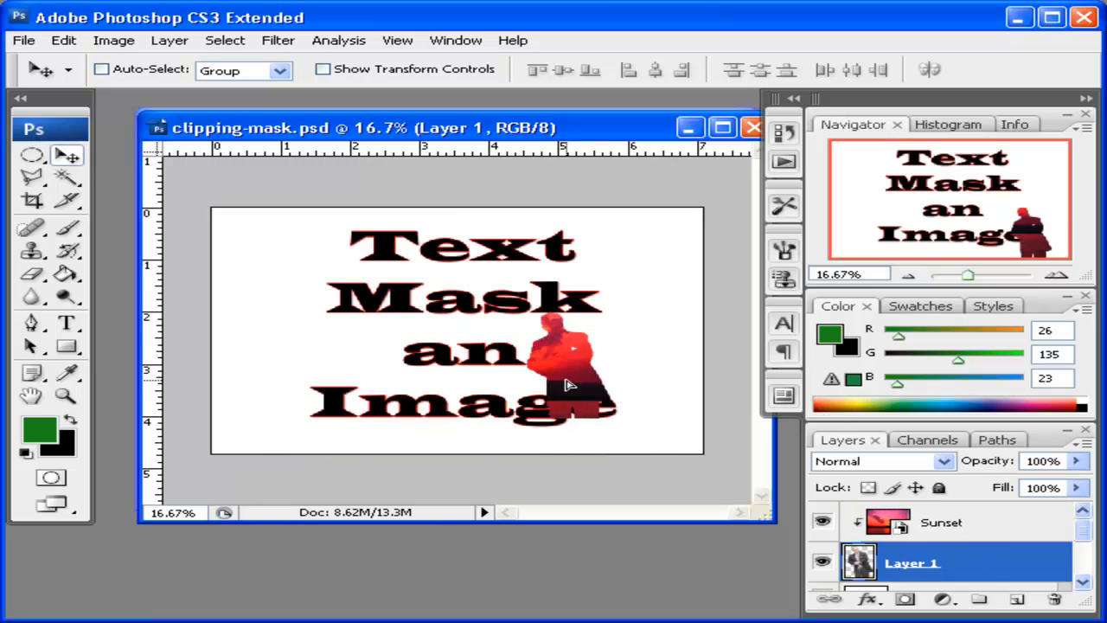
# Drag the sunset-filled figure across the canvas to reposition it beside the text.
pyautogui.moveTo(562, 364); pyautogui.dragTo(484, 346)
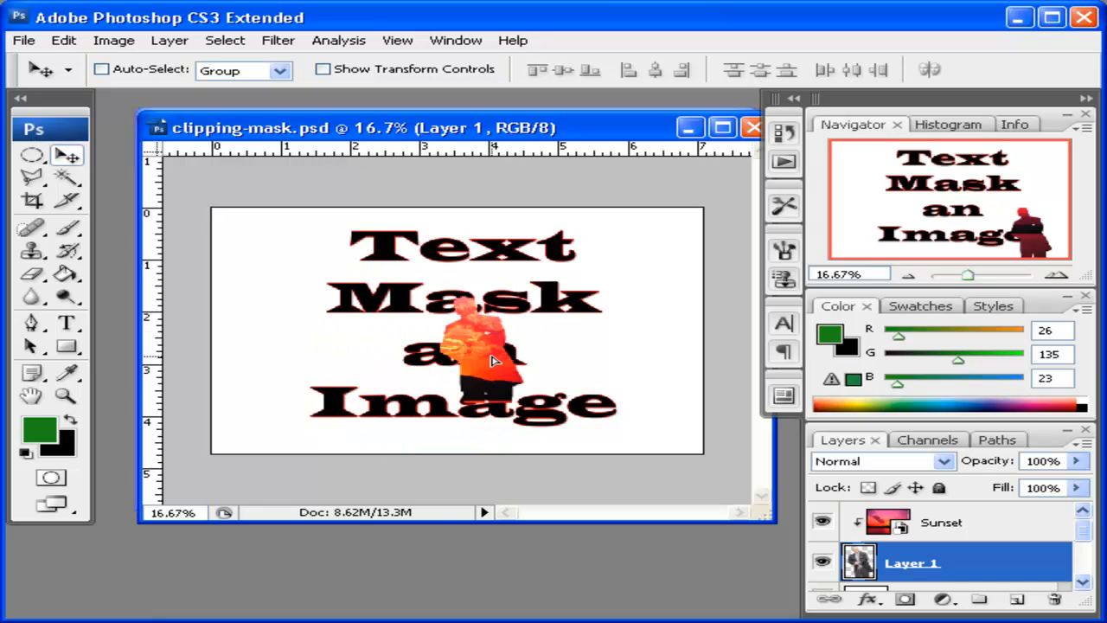
pyautogui.moveTo(484, 346); pyautogui.dragTo(325, 298)
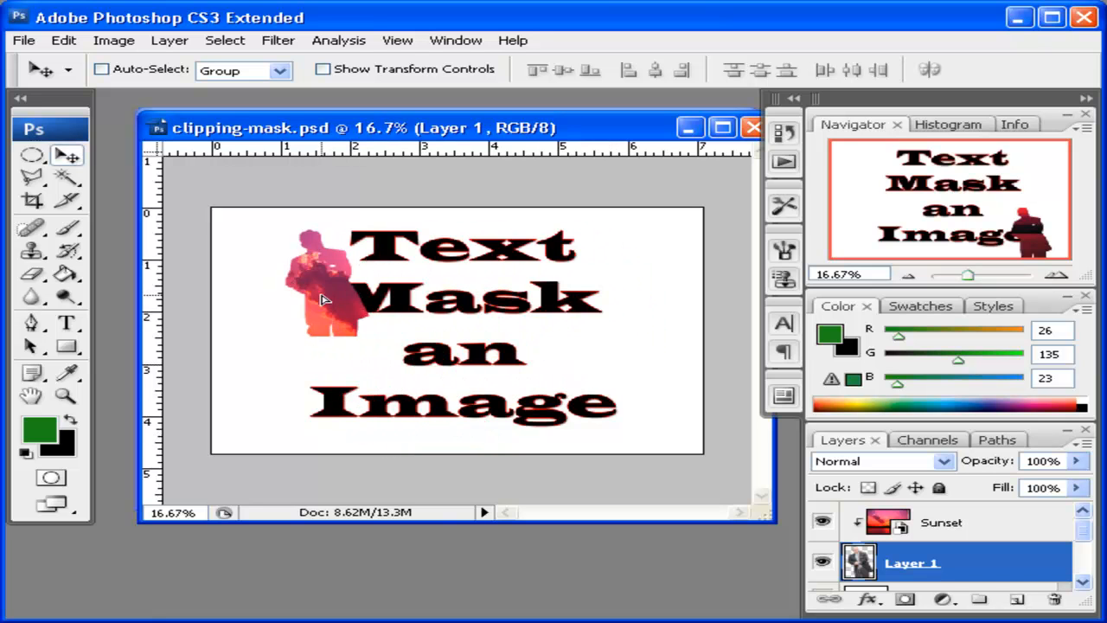
pyautogui.moveTo(325, 298); pyautogui.dragTo(653, 398)
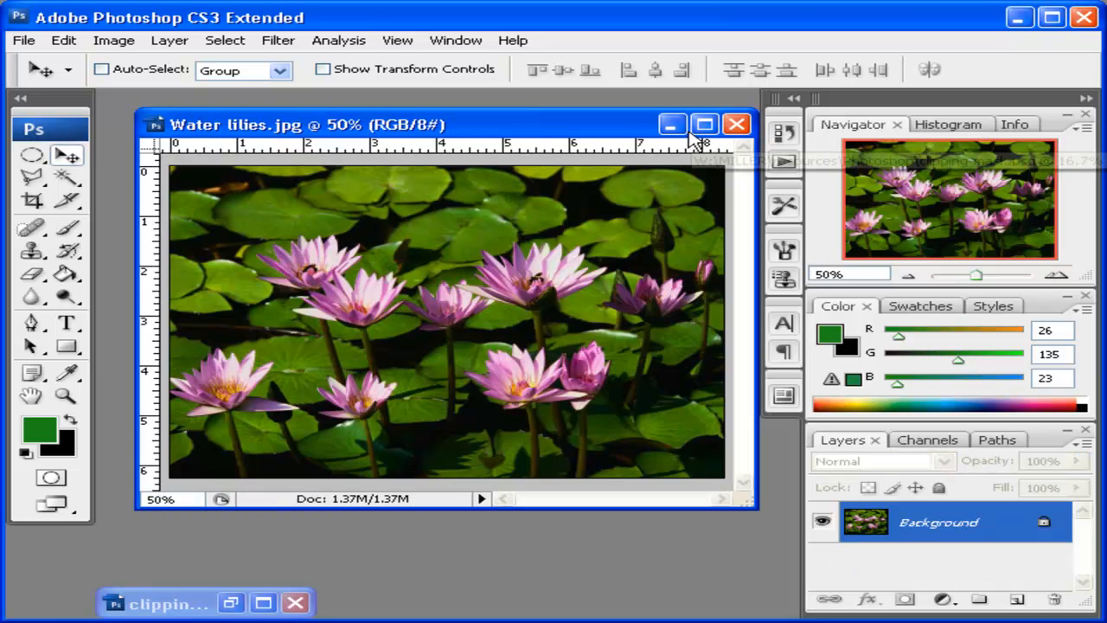
pyautogui.moveTo(830, 363)
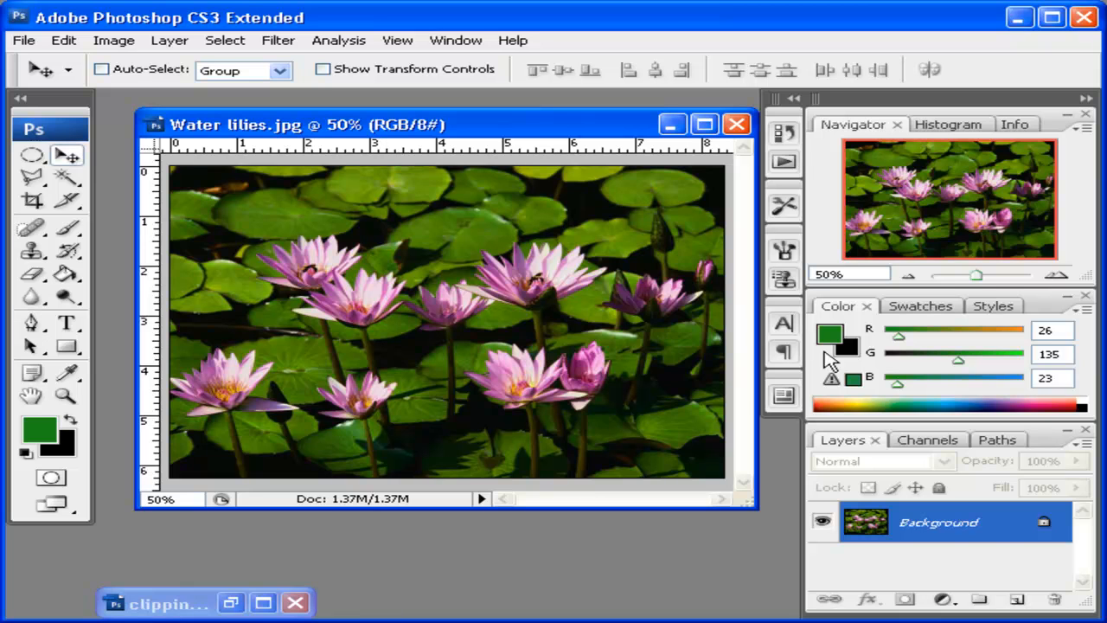
pyautogui.moveTo(1064, 552)
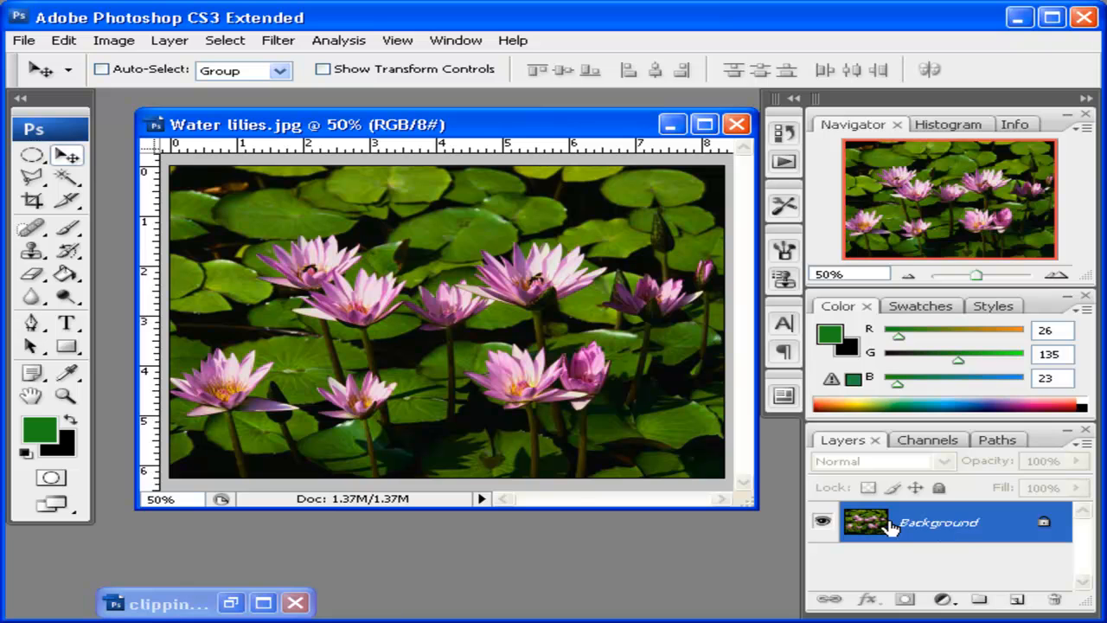
pyautogui.moveTo(968, 529)
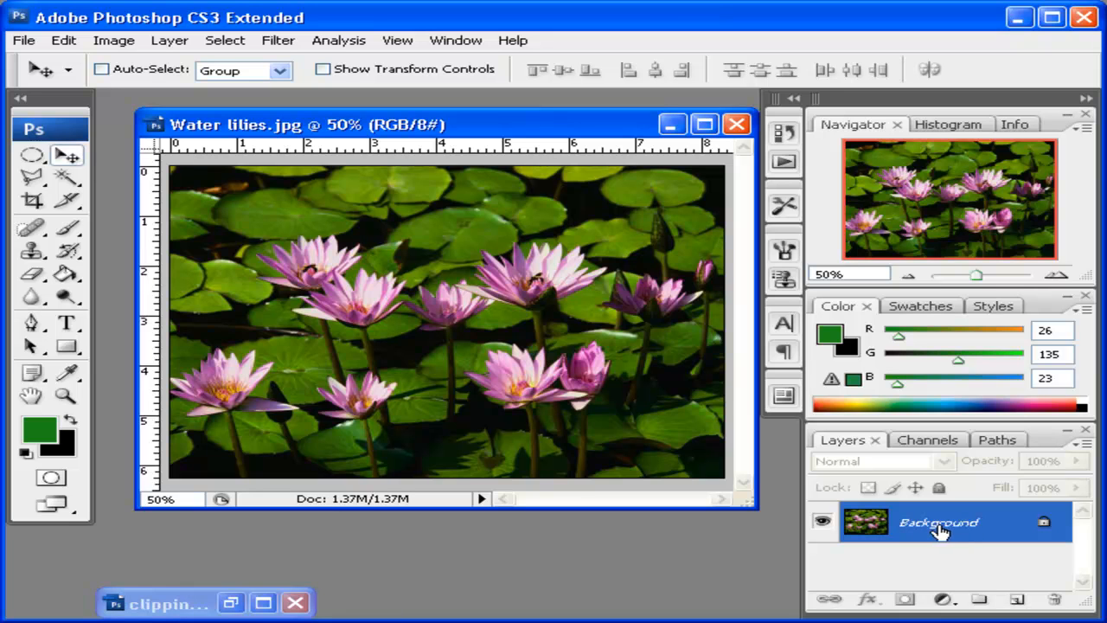
# Double-click the Water lilies Background layer to convert it, proposing the name Layer 0.
pyautogui.doubleClick(943, 522)
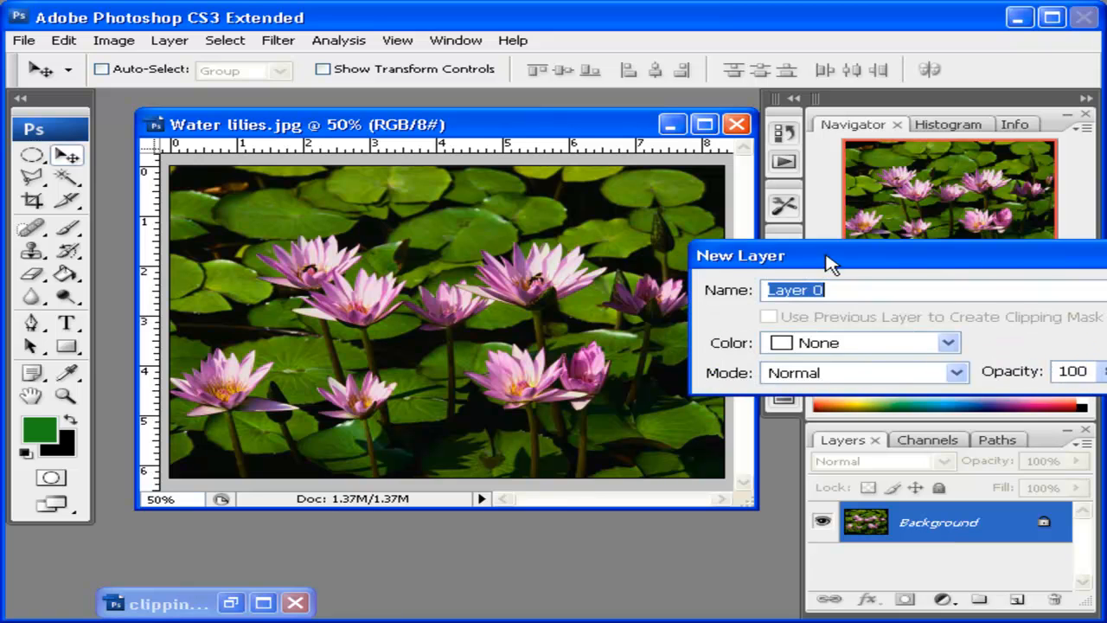